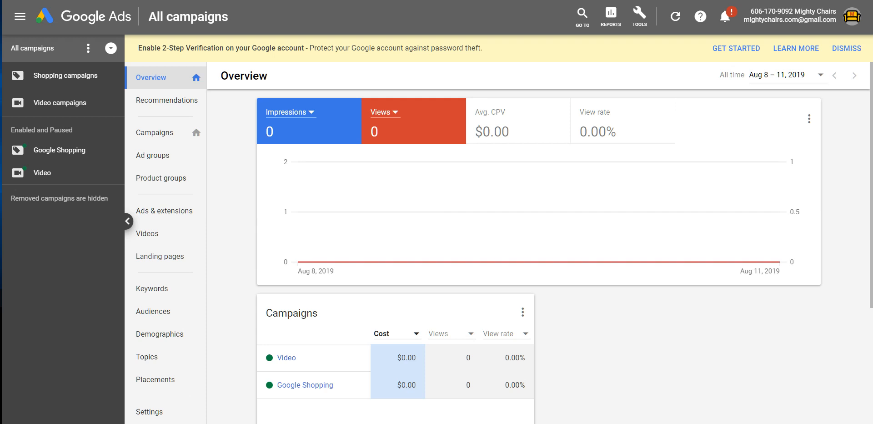
mouse_move(20, 10)
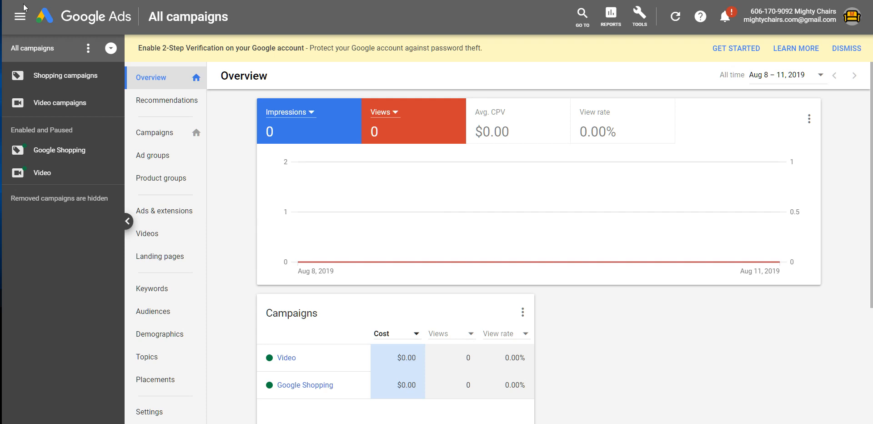
mouse_move(436, 141)
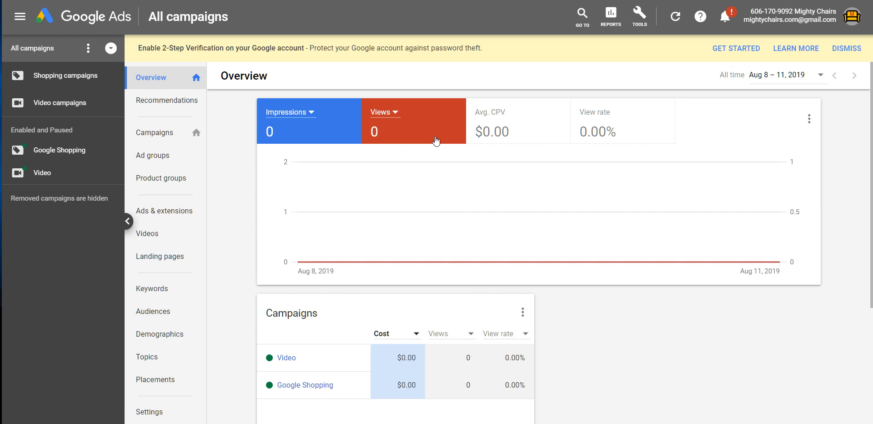
mouse_move(645, 44)
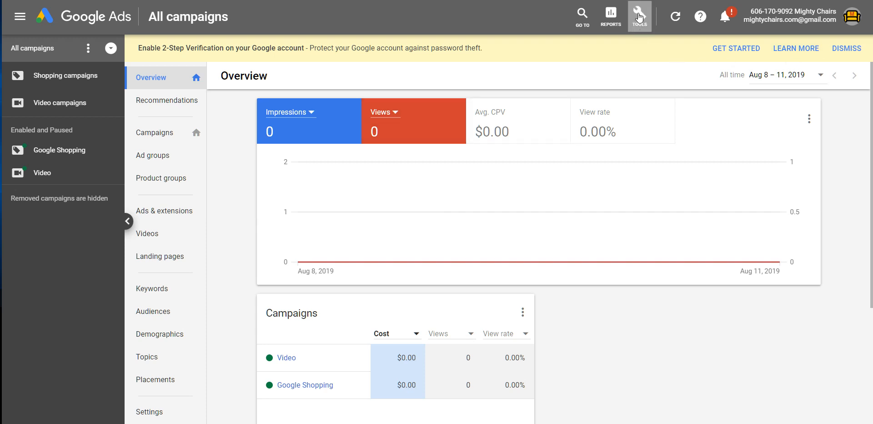
- Open the Google Ads Conversions page listing the seven unverified Shopping App actions
left_click(639, 15)
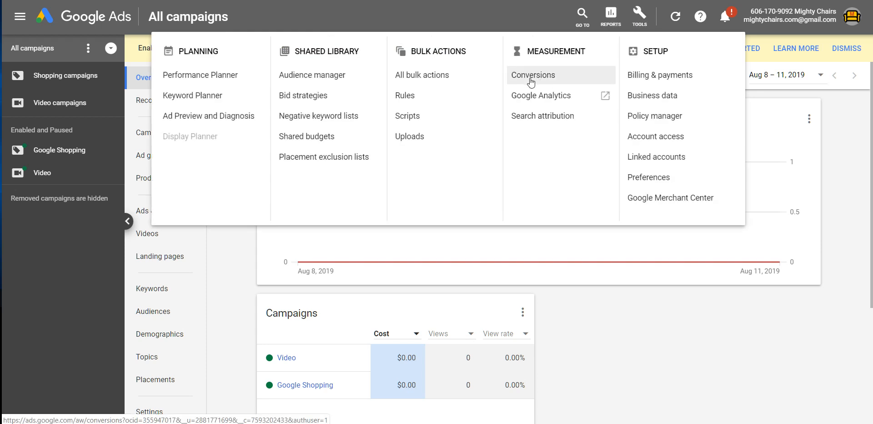
left_click(531, 75)
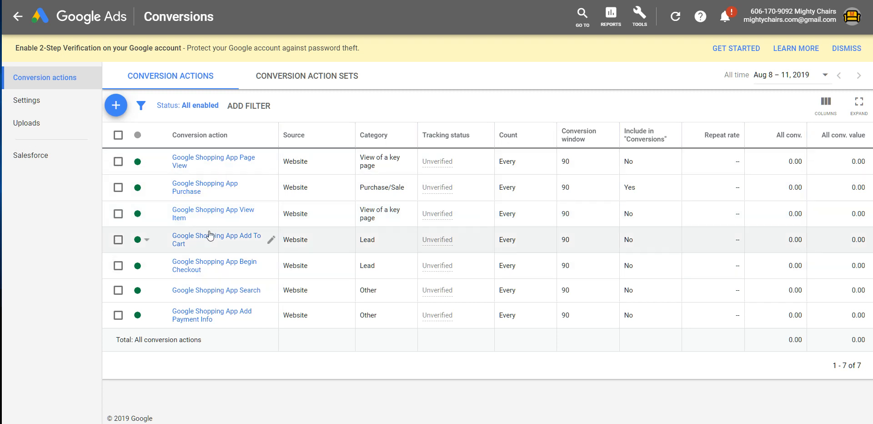
mouse_move(451, 138)
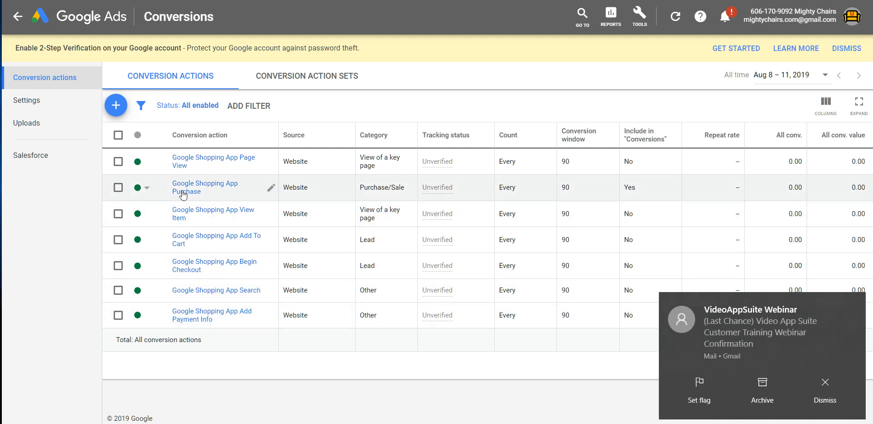
mouse_move(202, 195)
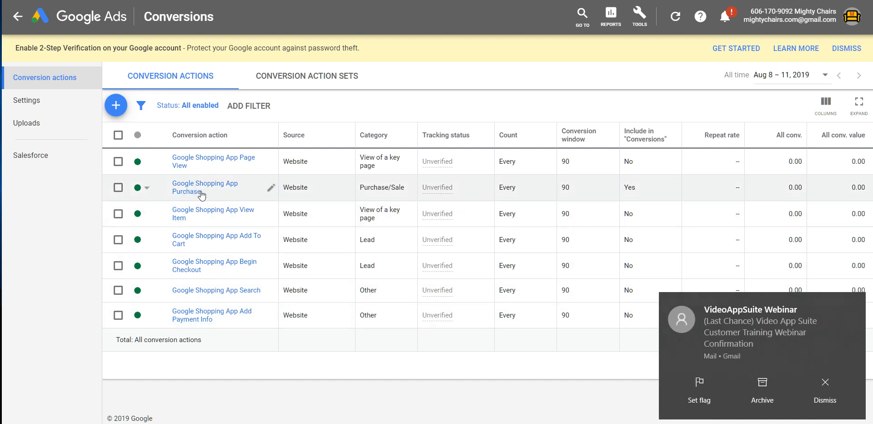
- Reveal the Purchase conversion's global site tag and event snippet via 'Install the tag yourself'
left_click(205, 187)
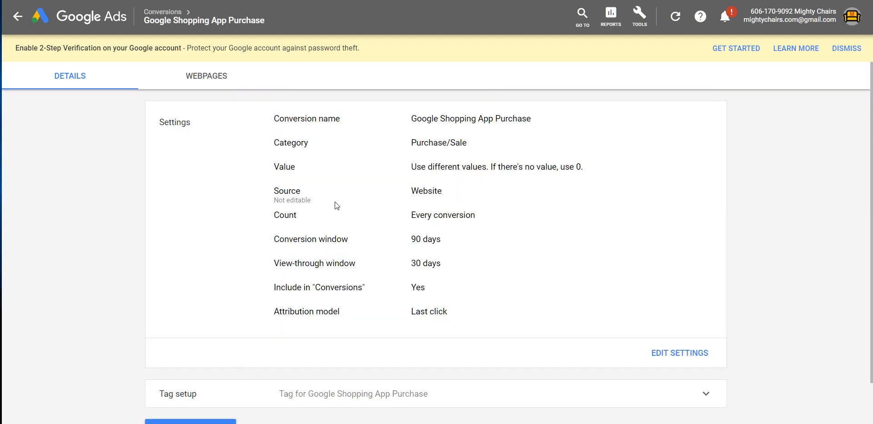
scroll("down", 3)
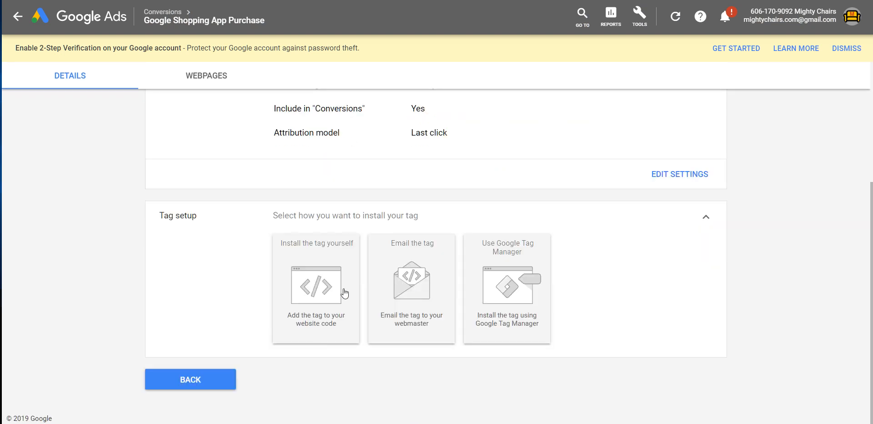
left_click(316, 288)
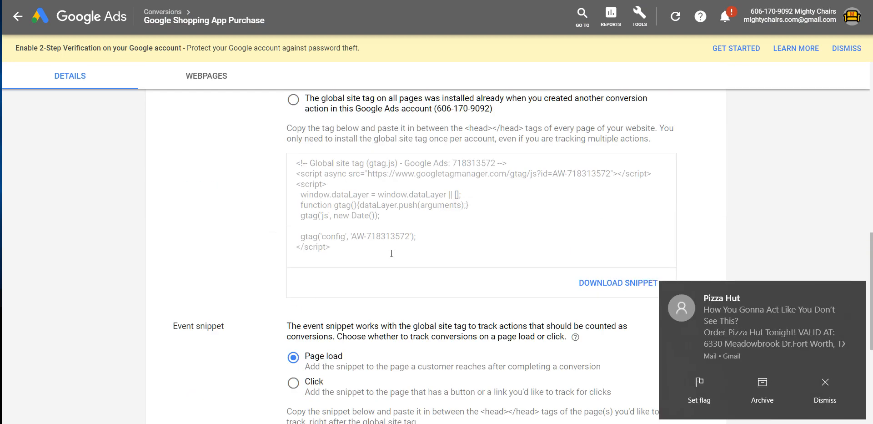
scroll("down", 3)
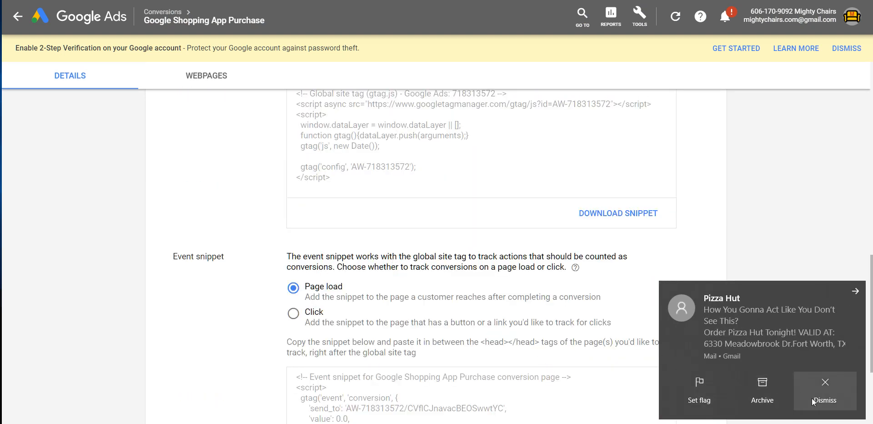
left_click(824, 400)
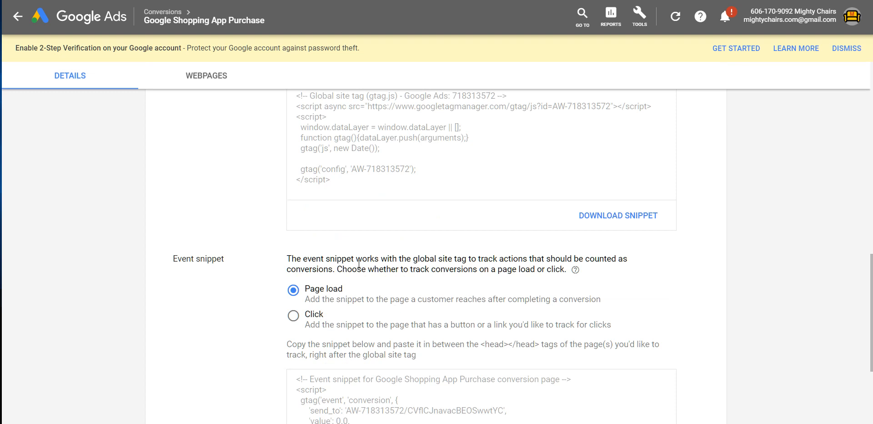
right_click(348, 331)
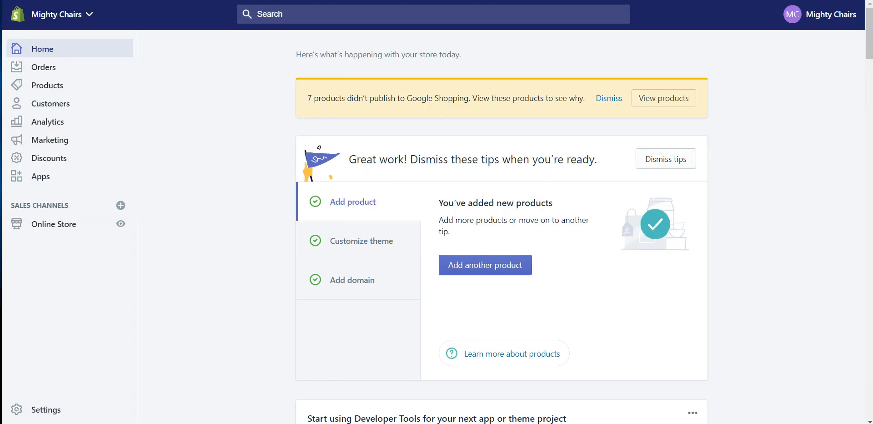
mouse_move(190, 203)
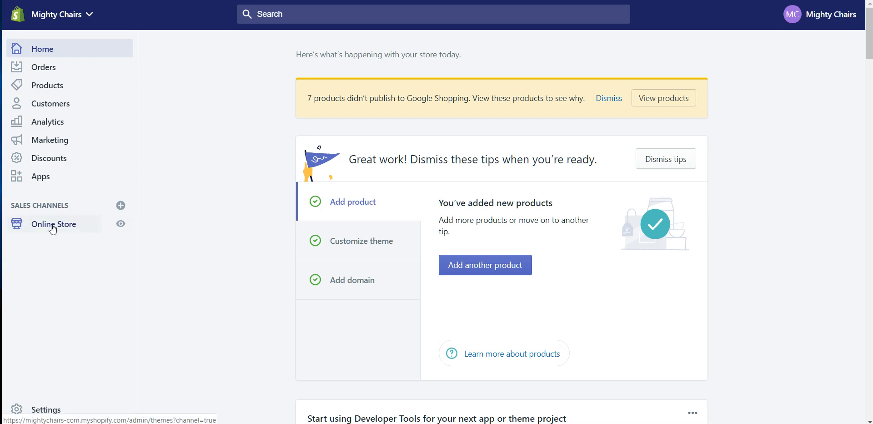
- Open the code editor for the live Dsl-shopify-theme-6.1 theme from Online Store > Themes
left_click(54, 223)
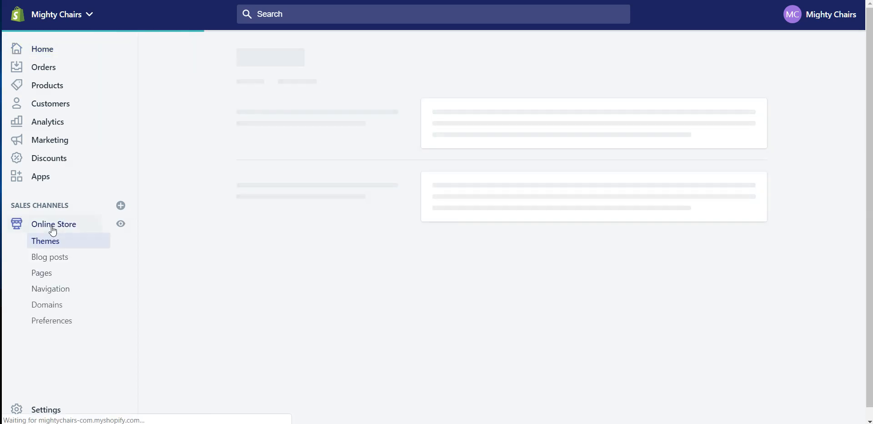
left_click(45, 240)
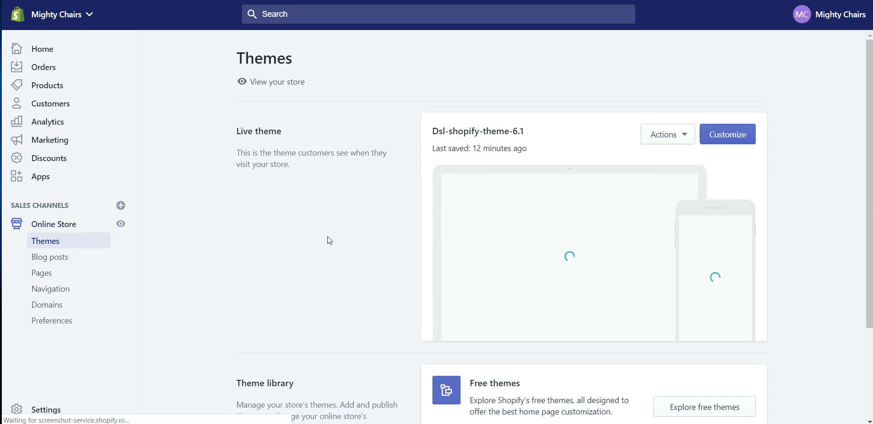
left_click(666, 134)
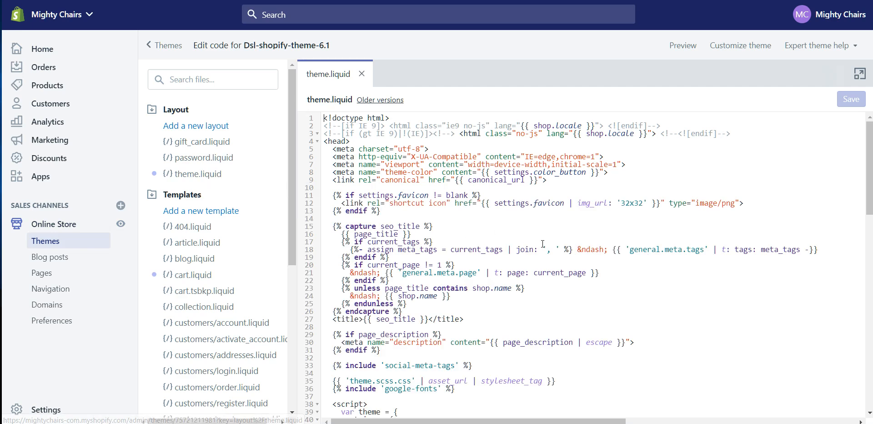
- Add the global site tag above </head> in theme.liquid and save the file
scroll("down", 3)
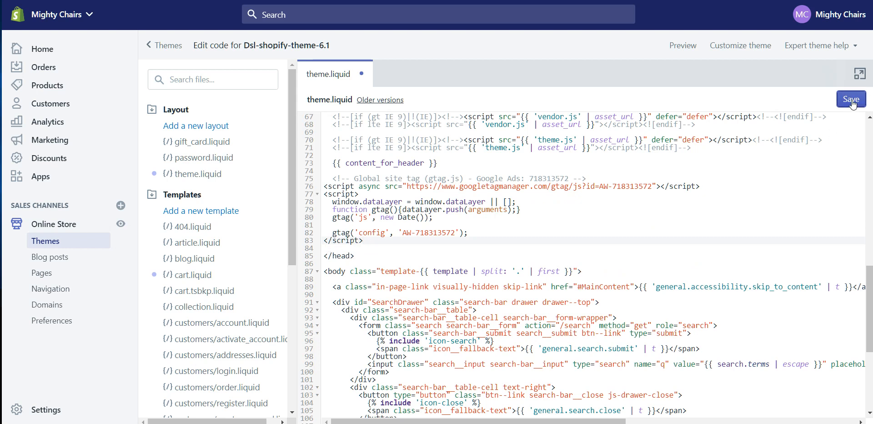
left_click(850, 99)
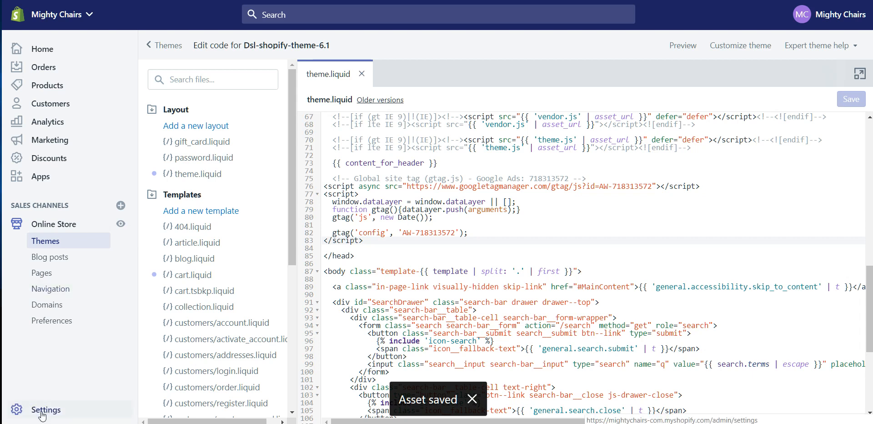
- Go to Settings > Checkout and scroll to the empty Additional scripts box
left_click(45, 409)
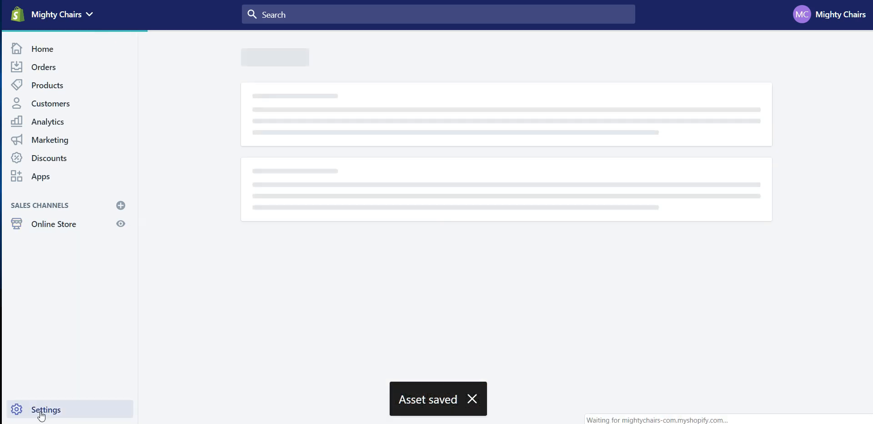
left_click(45, 409)
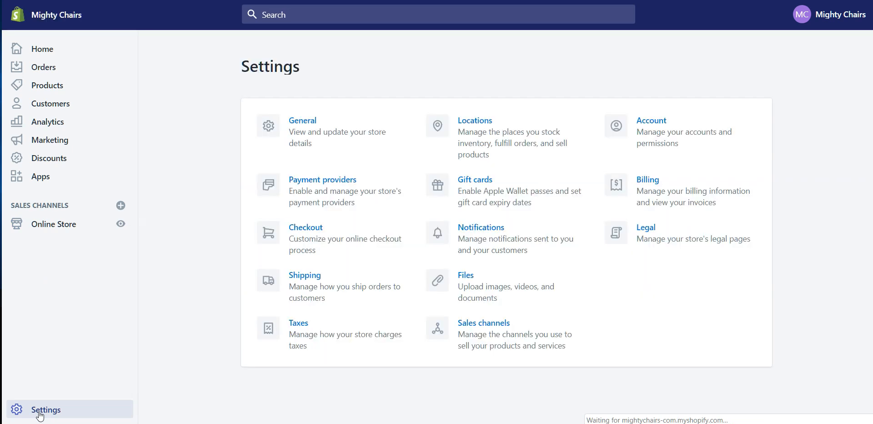
left_click(305, 228)
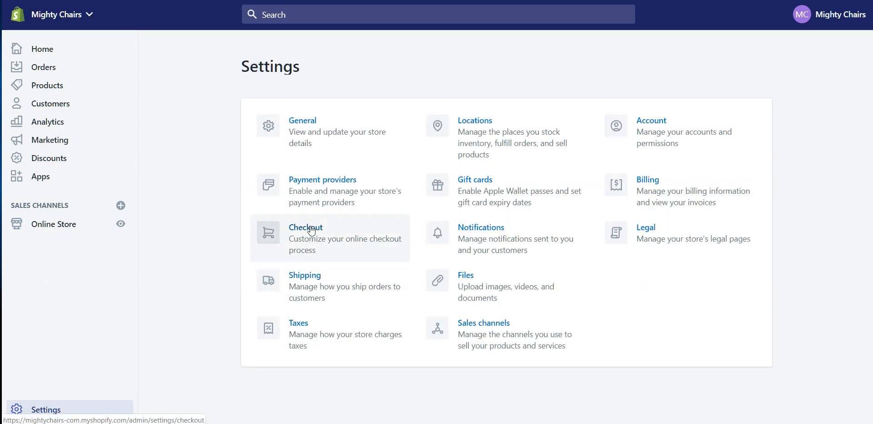
left_click(305, 227)
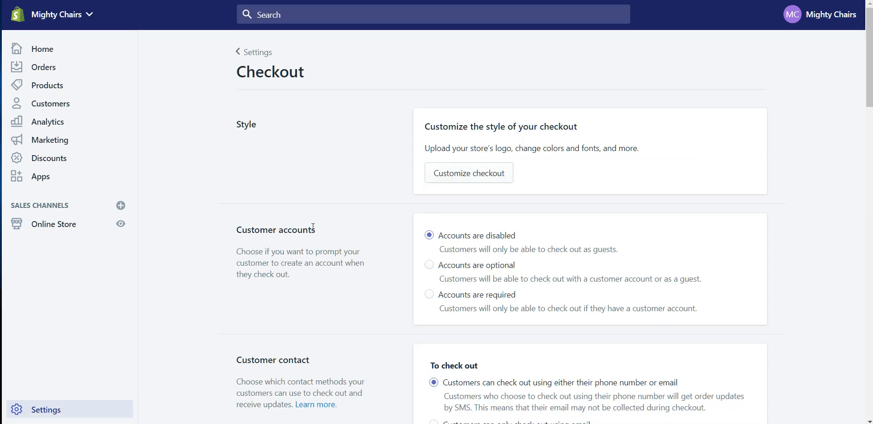
scroll("down", 3)
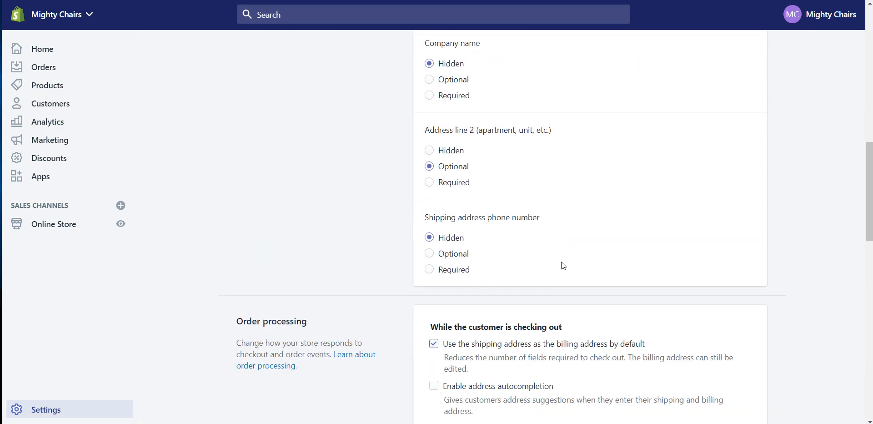
scroll("down", 3)
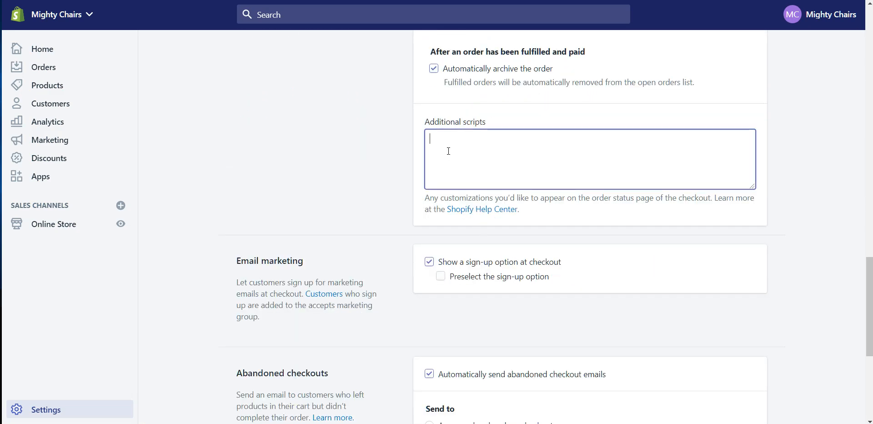
- Paste the Google Ads global site tag into the checkout Additional scripts field
right_click(448, 156)
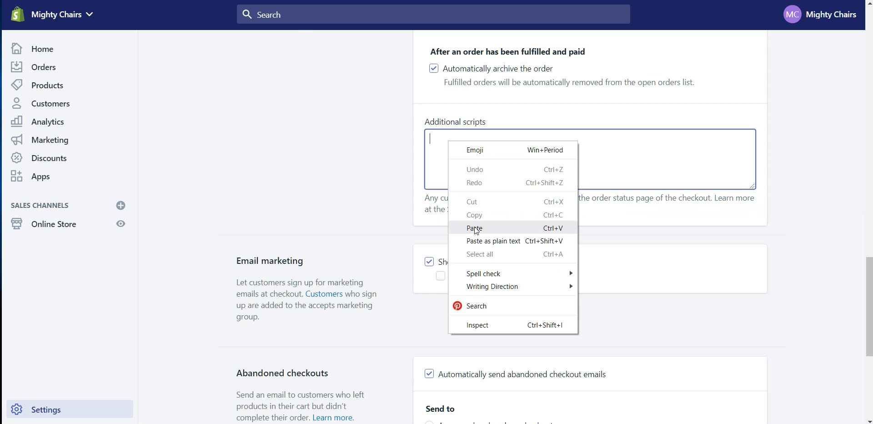
left_click(473, 228)
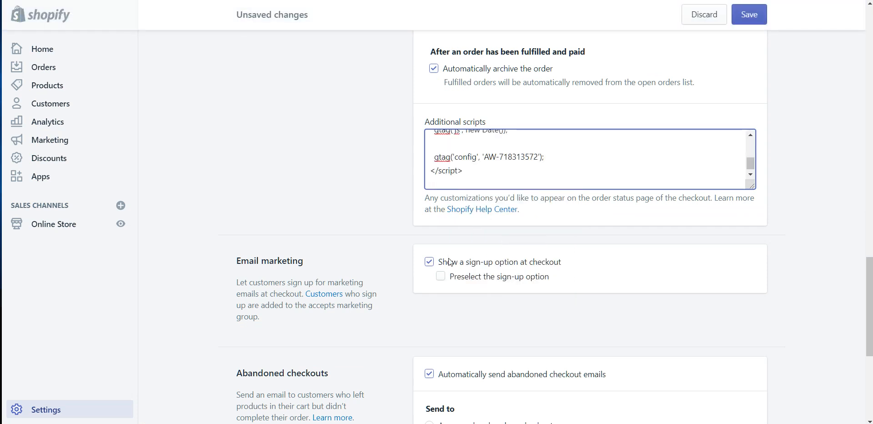
mouse_move(585, 252)
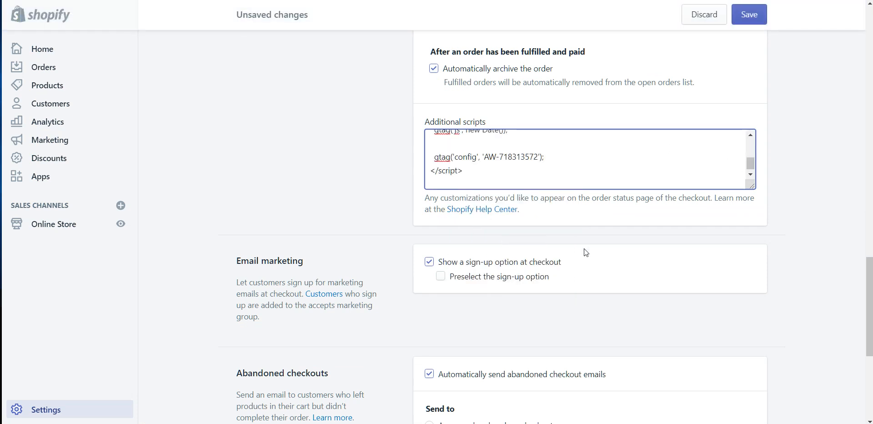
mouse_move(492, 414)
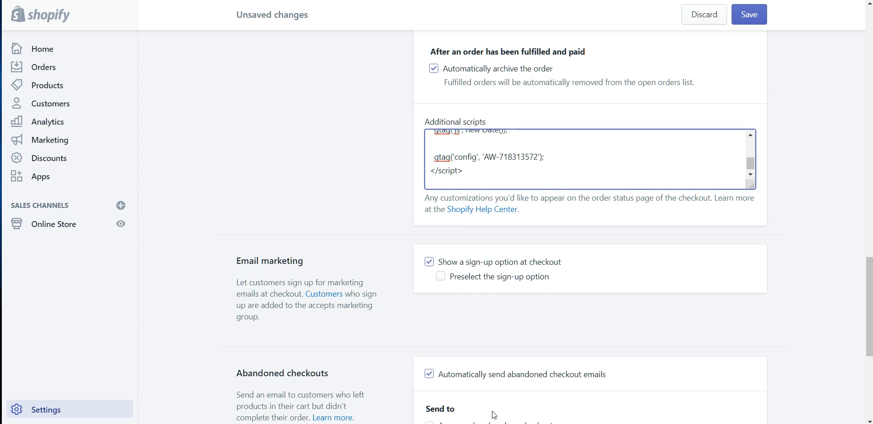
left_click(429, 184)
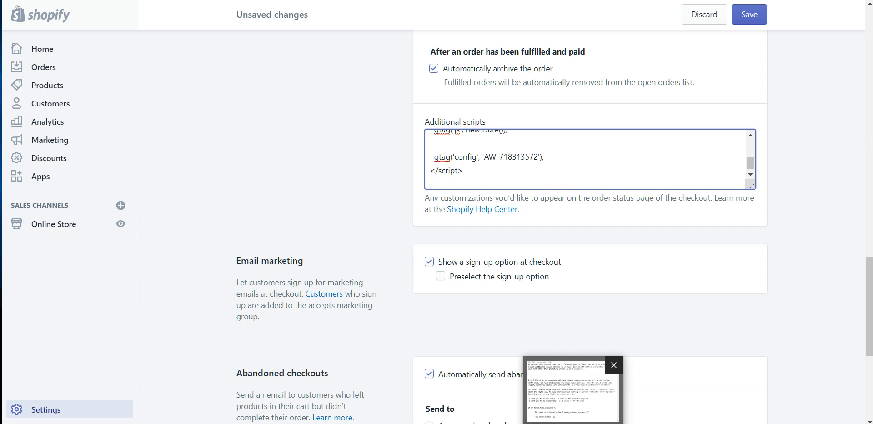
- Insert the line {% if first_time_accessed %} at the top of Additional scripts
left_click(614, 365)
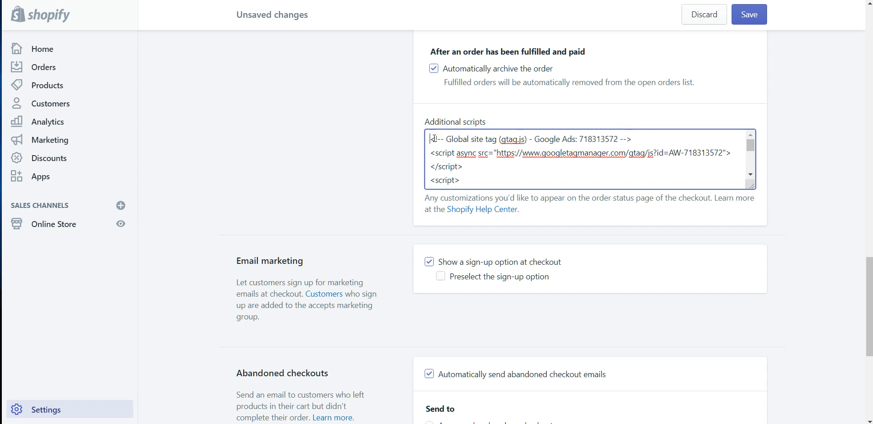
type("{% if first_time_accessed %}")
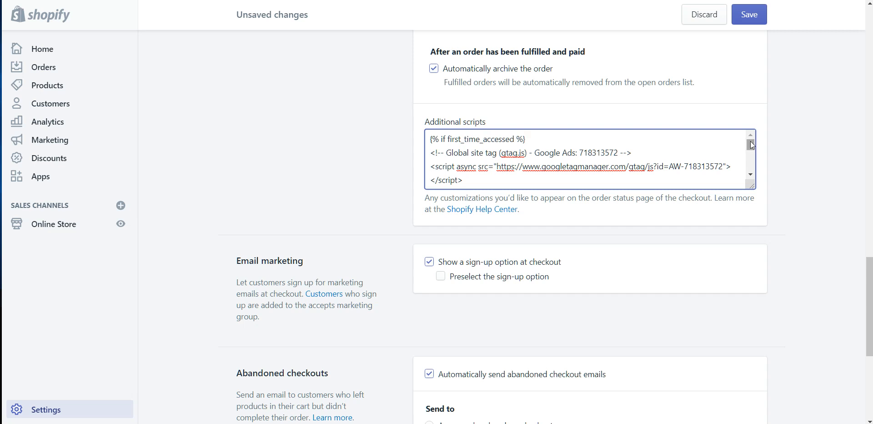
scroll("down", 3)
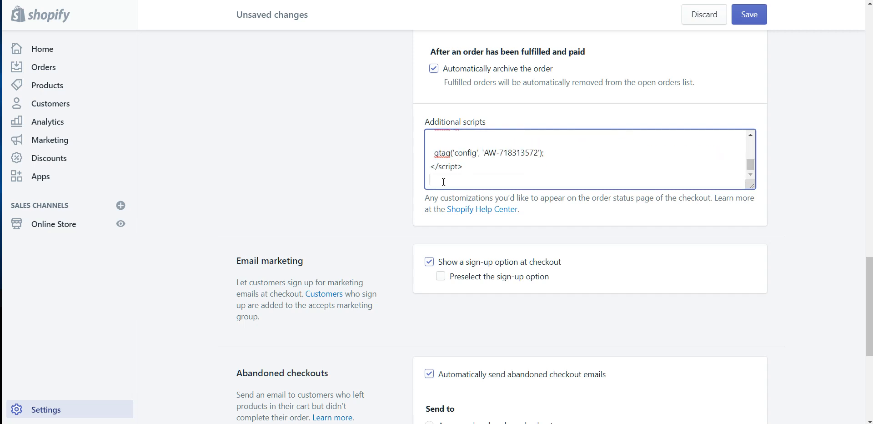
mouse_move(532, 193)
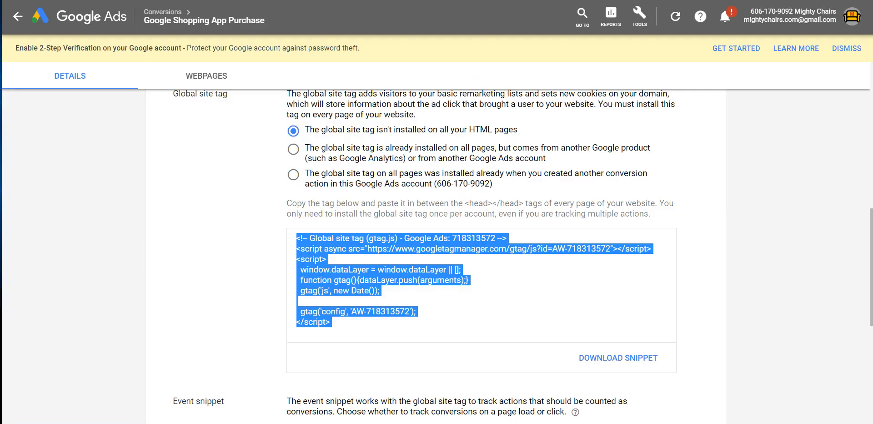
- Paste the Google Ads purchase event snippet below the global site tag
scroll("down", 3)
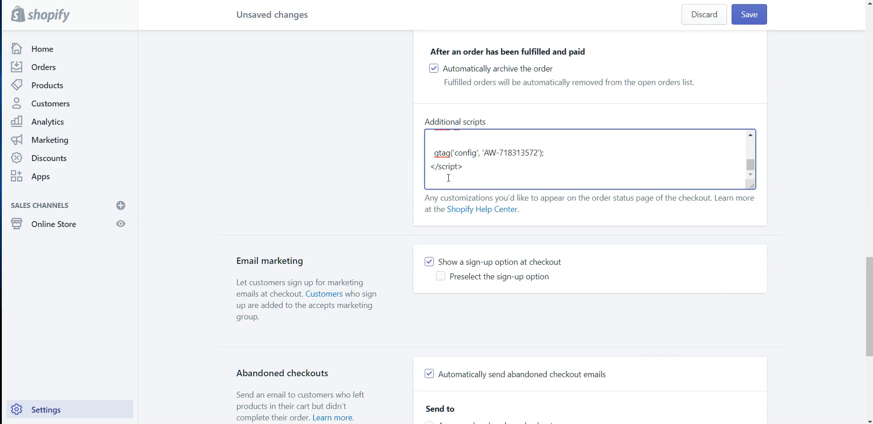
right_click(442, 180)
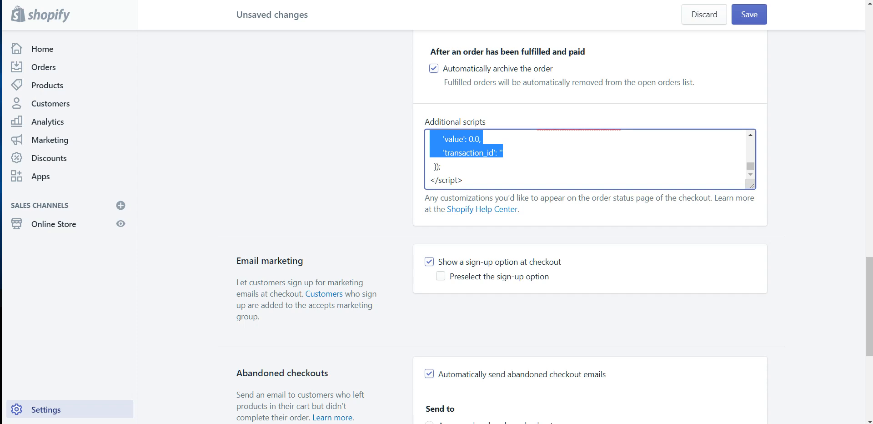
mouse_move(483, 136)
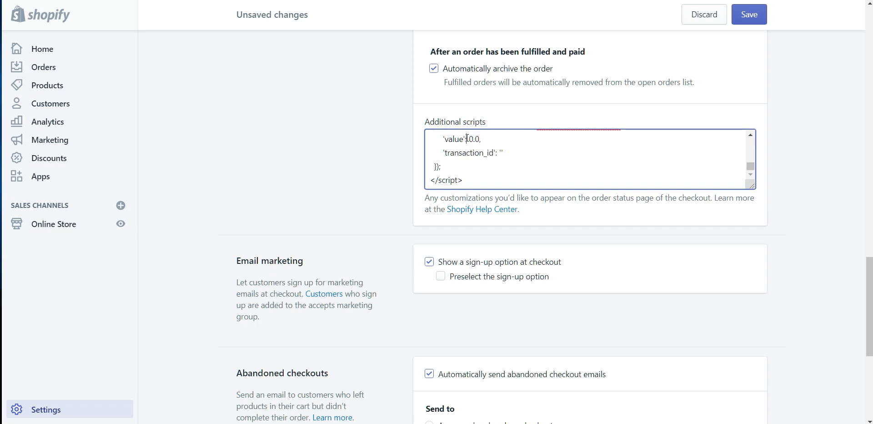
- Replace the snippet value 0.0 with {{ checkout.subtotal_price | money_without_currency }}
double_click(473, 138)
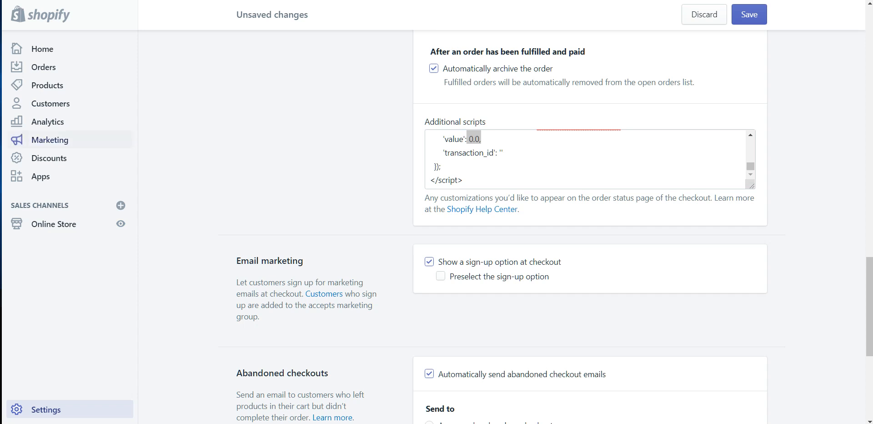
left_click(477, 140)
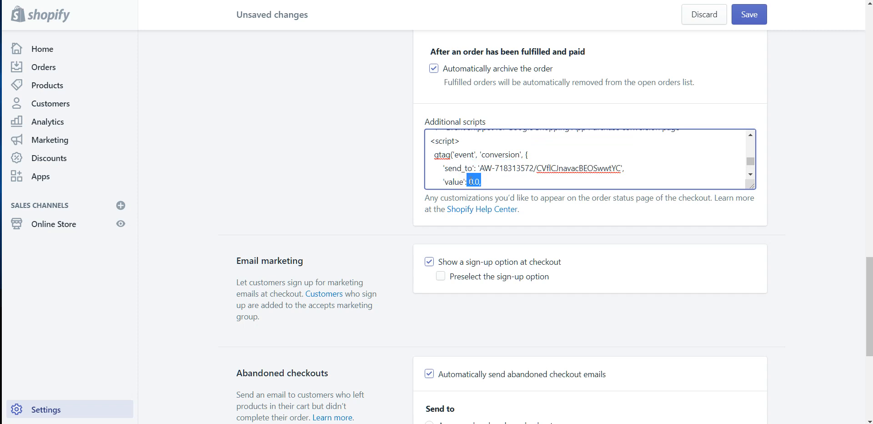
type("{{ checkout.subtotal_price | money_without_currency }},")
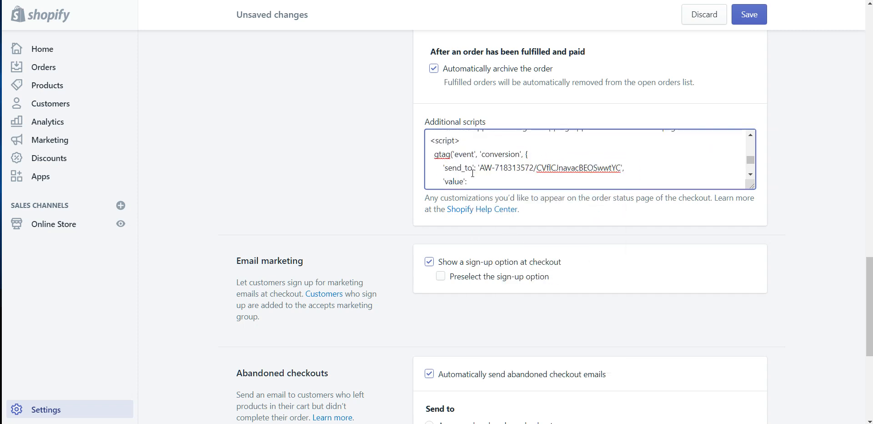
scroll("down", 3)
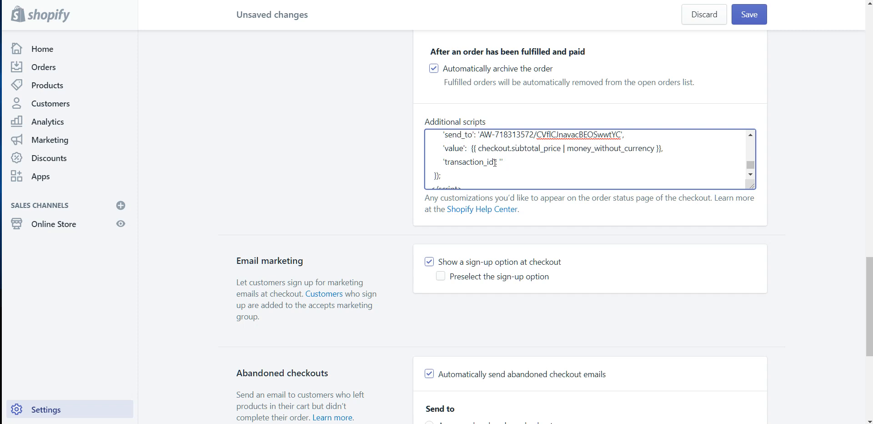
- Set the snippet's transaction_id to '{{ order_number }}'
left_click(499, 162)
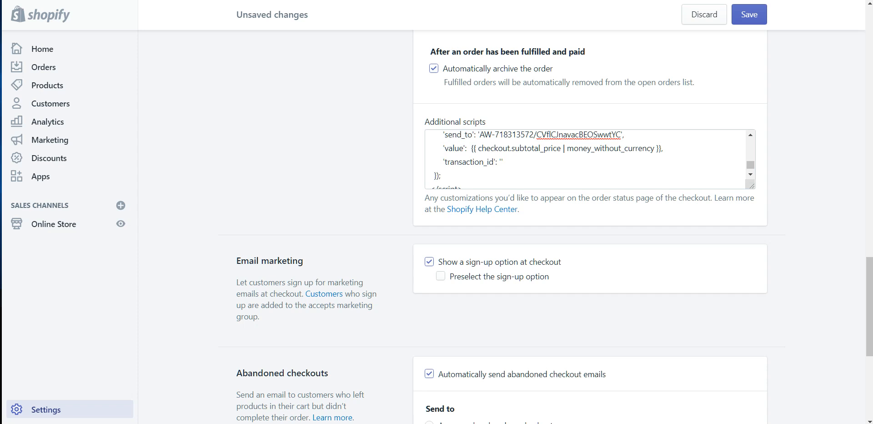
mouse_move(508, 159)
type("{{ order_number  }}")
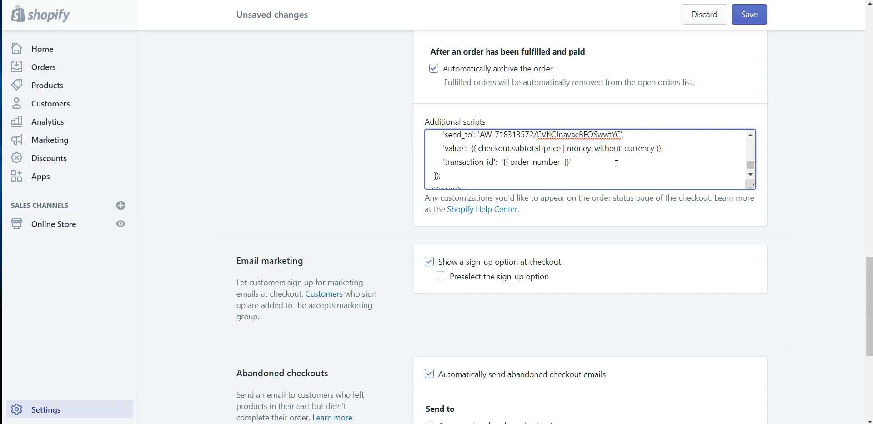
left_click(748, 14)
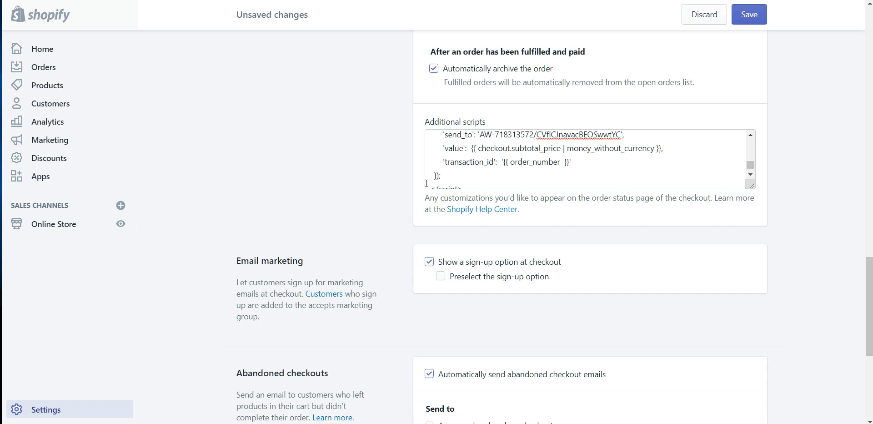
left_click(573, 162)
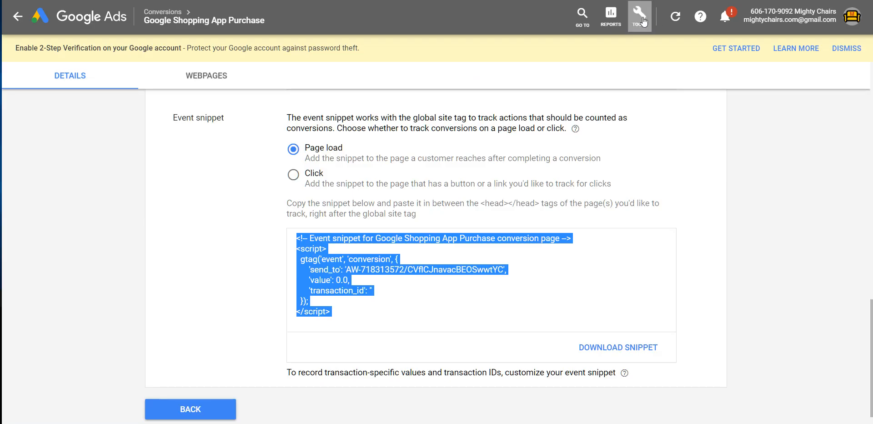
- Go to Tools > Measurement > Conversions to view the seven unverified Google Shopping App actions
left_click(639, 15)
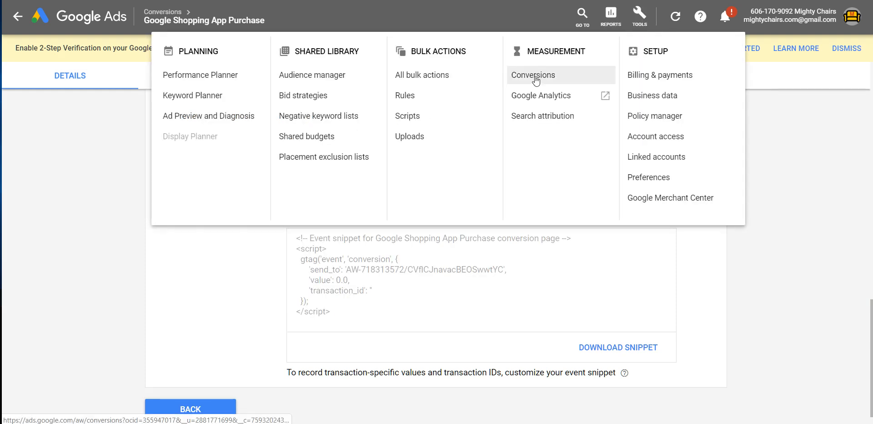
left_click(533, 75)
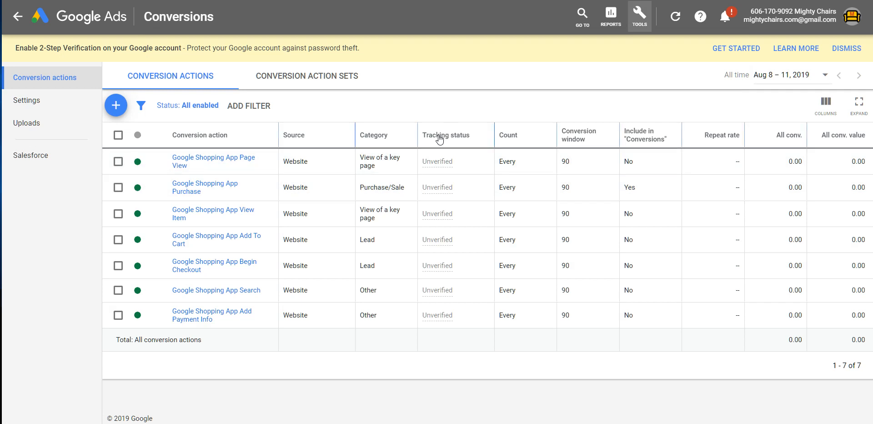
mouse_move(440, 139)
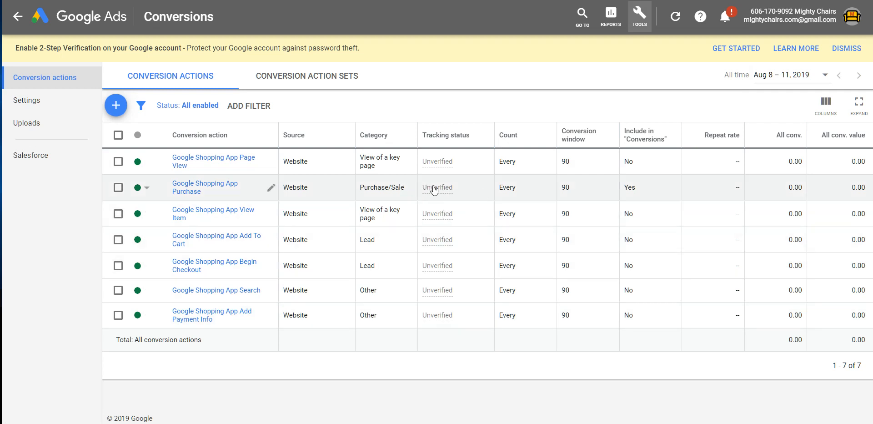
mouse_move(437, 187)
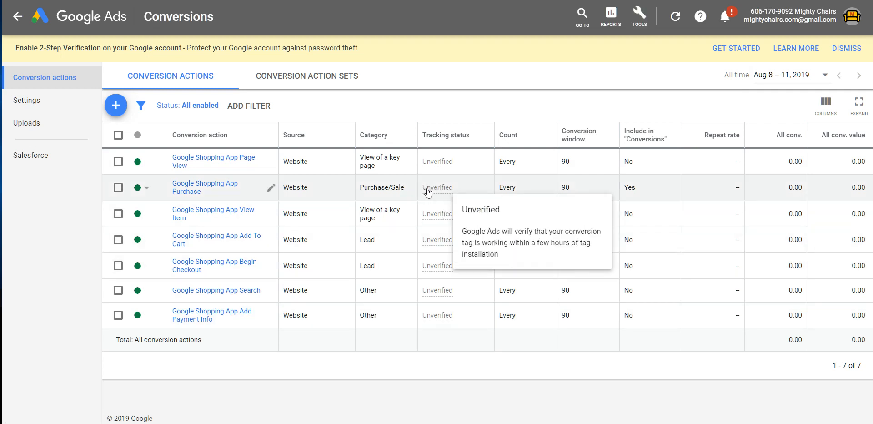
mouse_move(447, 114)
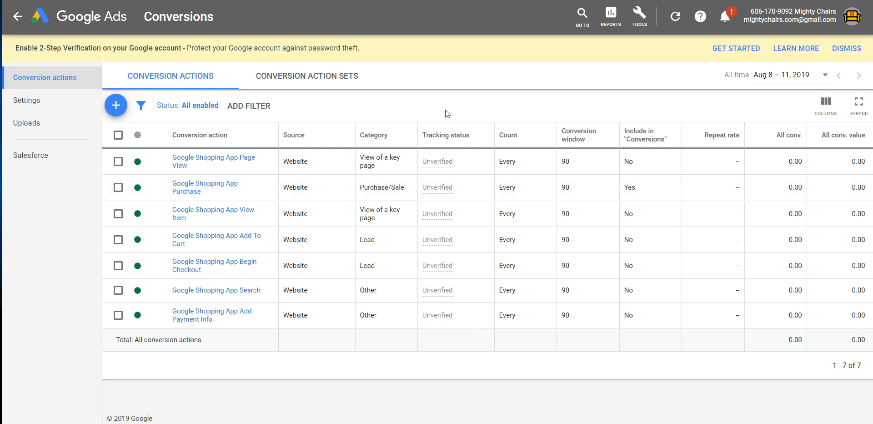